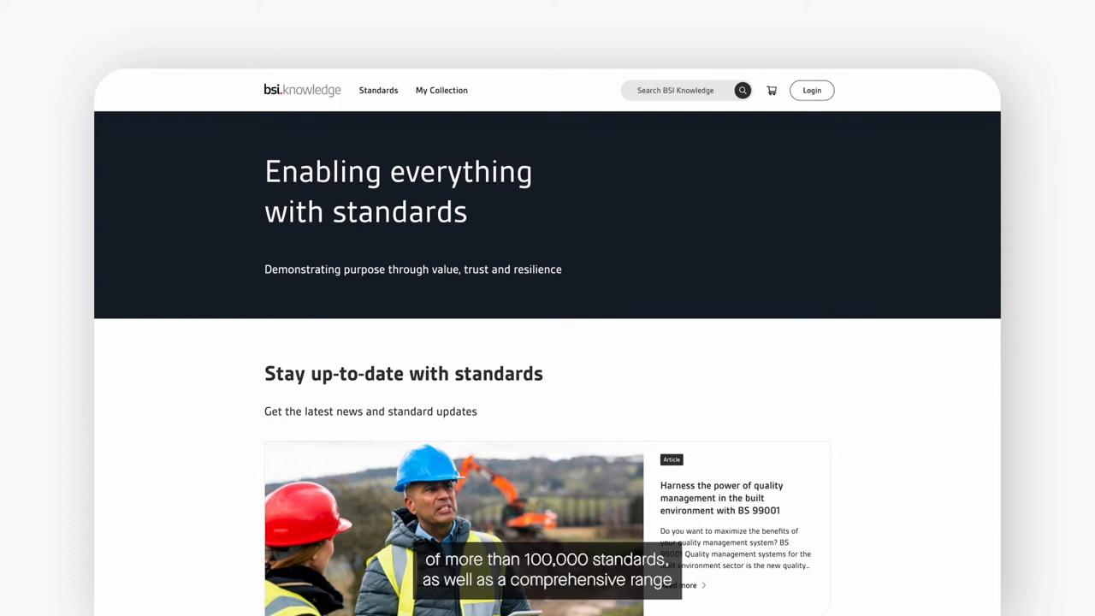
Step: Browse down the home page, then sign in to BSI Knowledge with the account's email and password
scroll(down, 3)
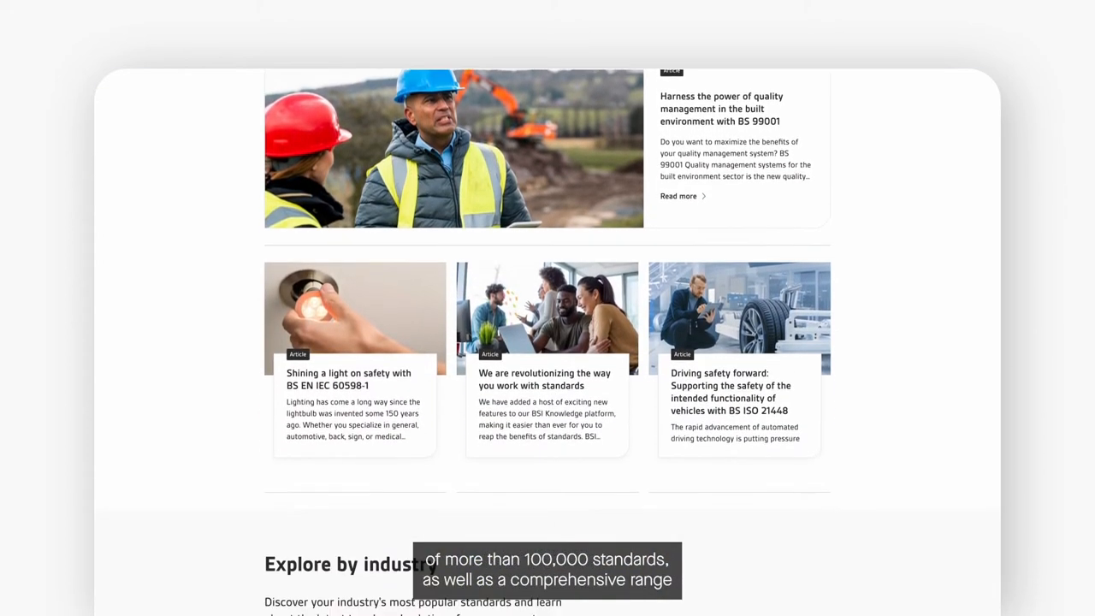
scroll(down, 3)
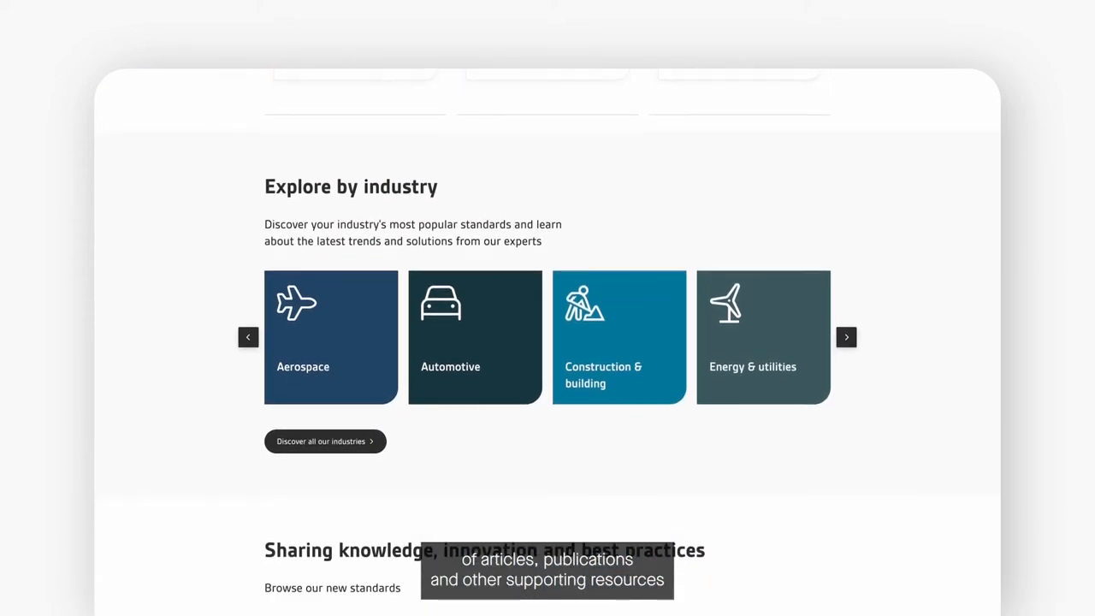
scroll(down, 3)
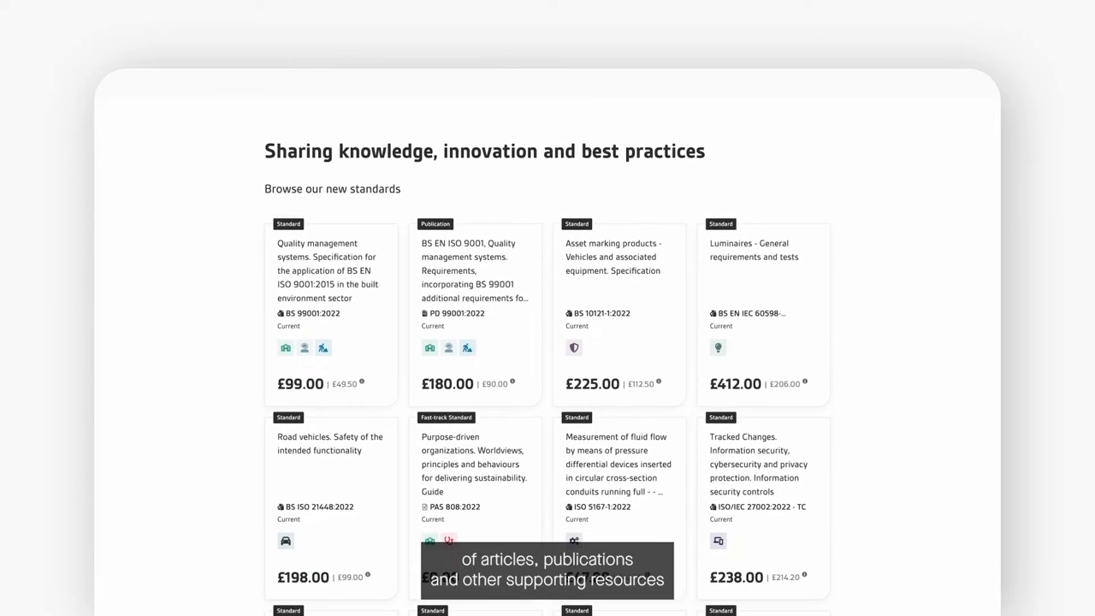
scroll(down, 3)
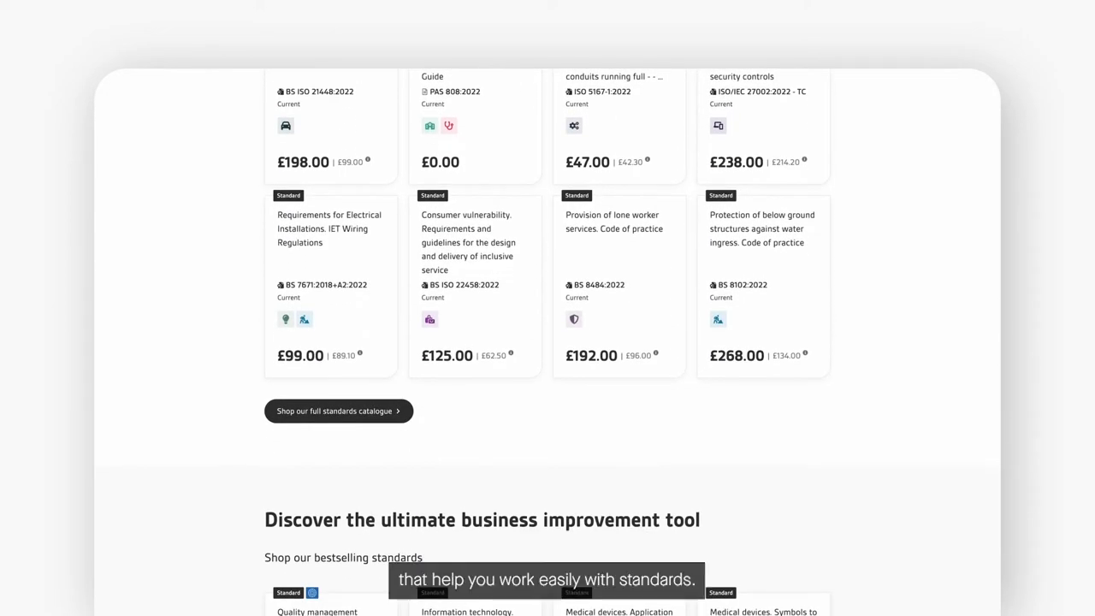
scroll(down, 3)
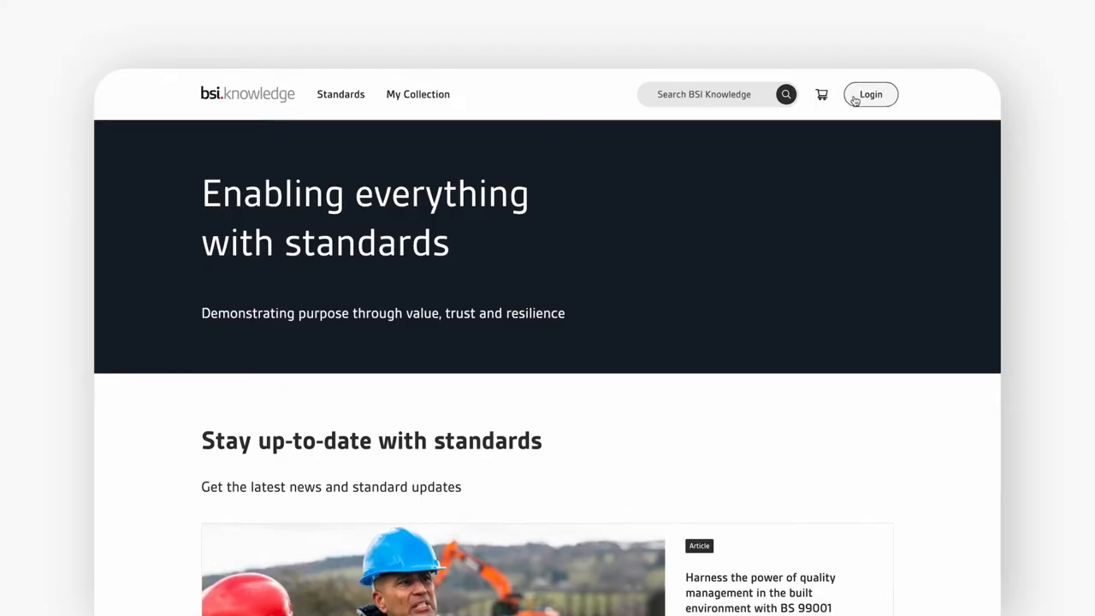
click(871, 94)
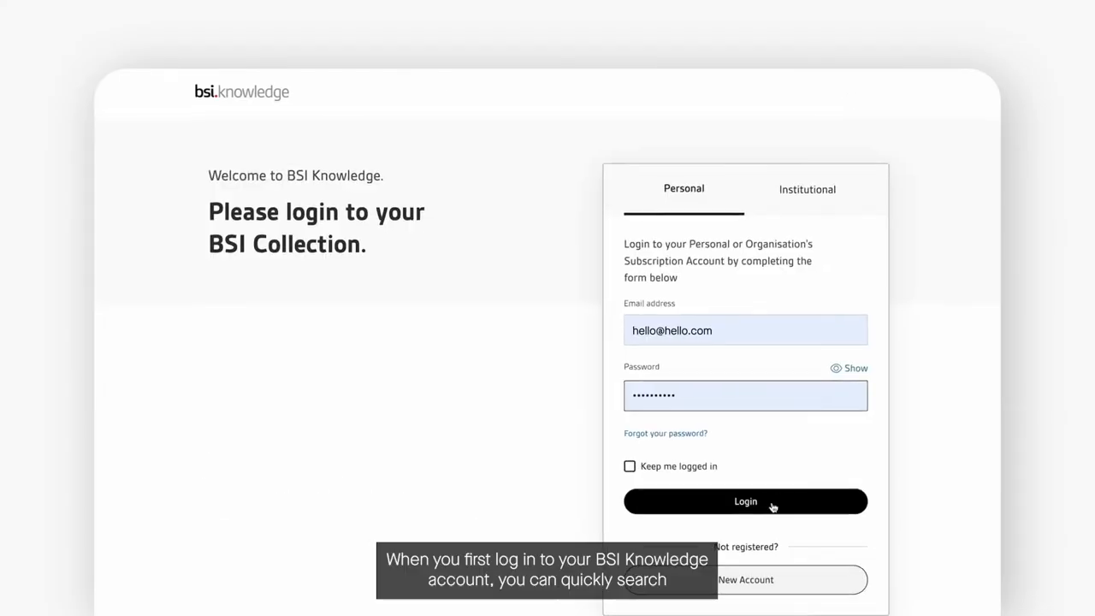
click(745, 502)
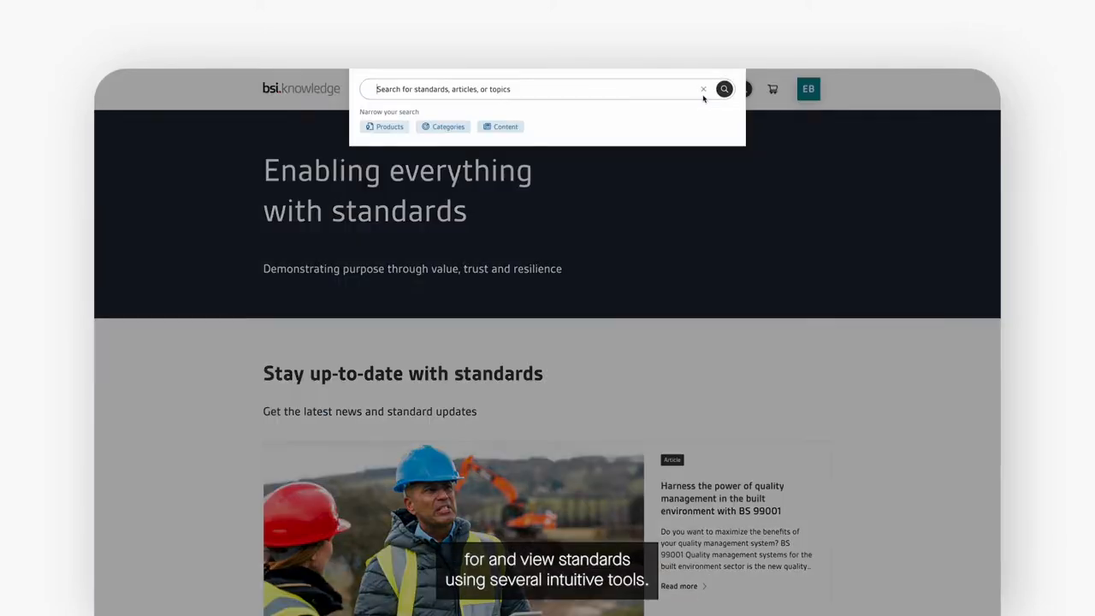
Step: Search the library for 'quality management' and view the full results page
text(quality management)
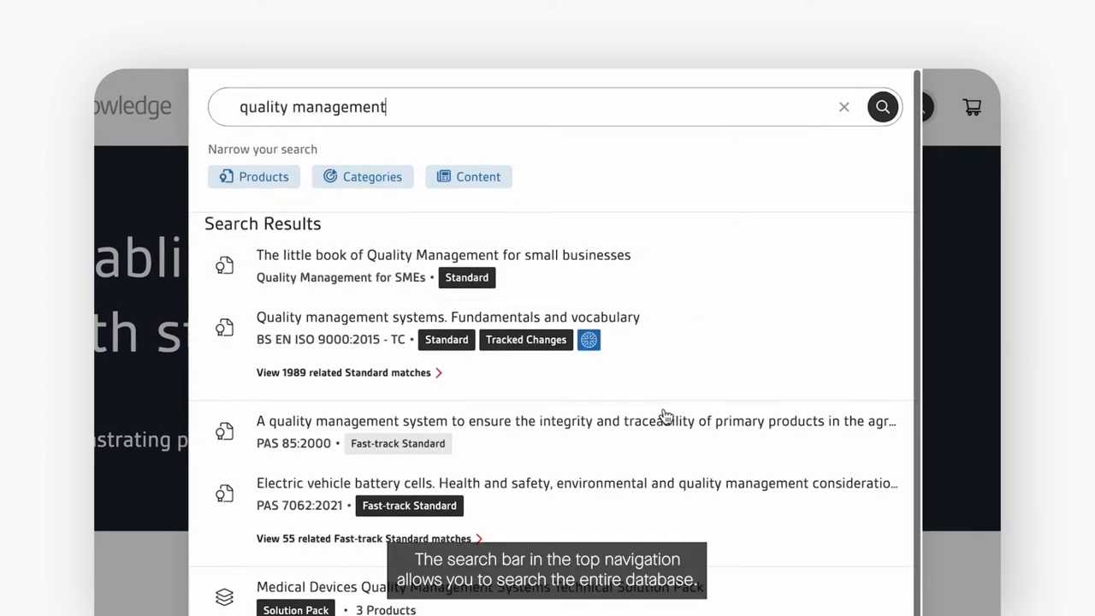
scroll(down, 3)
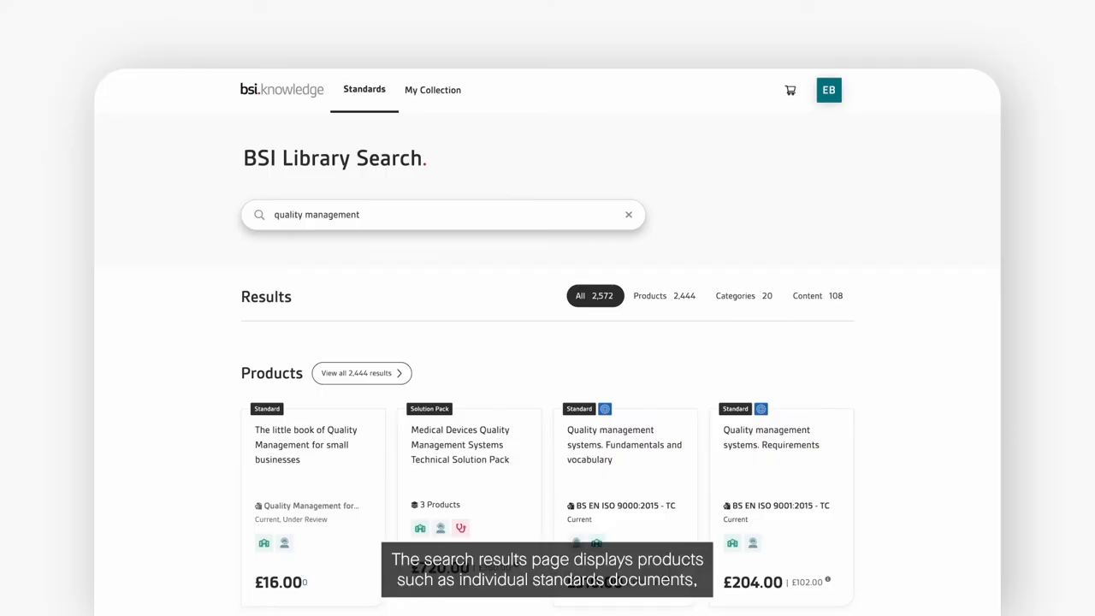
scroll(down, 3)
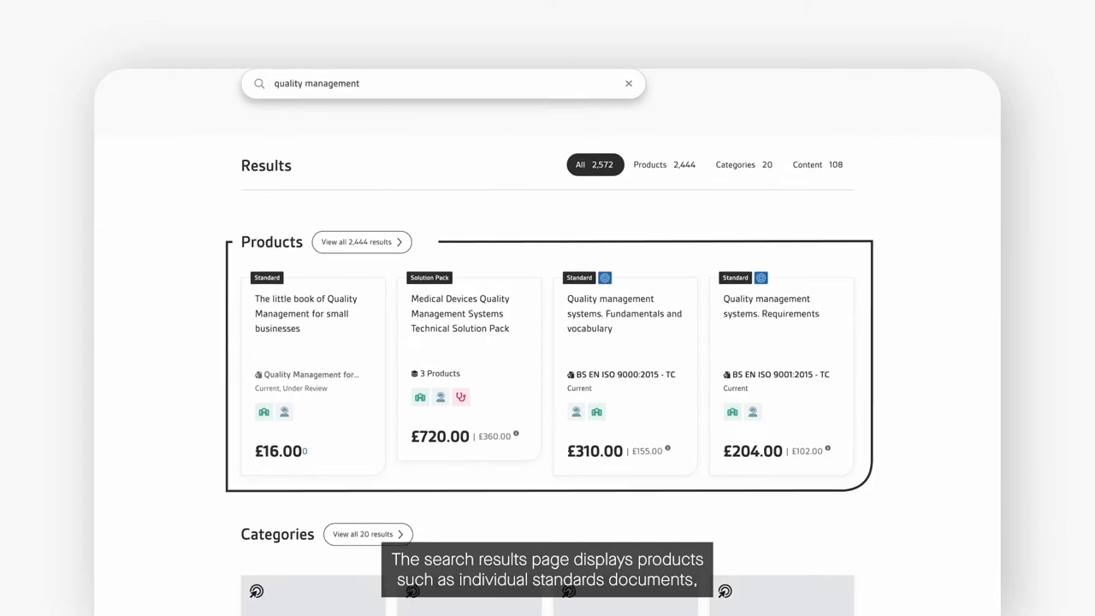
scroll(down, 3)
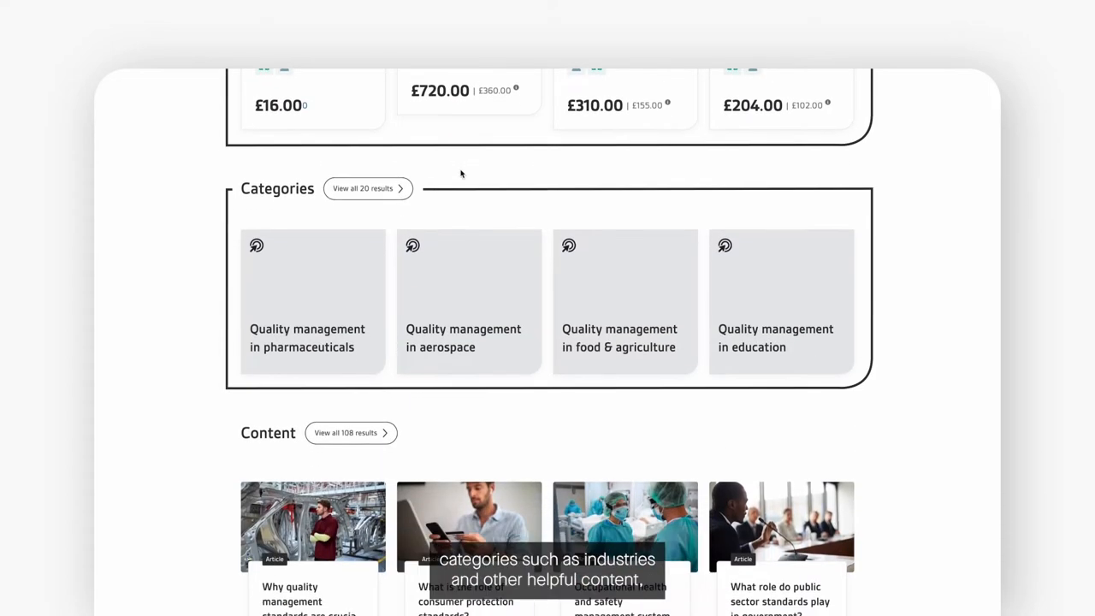
scroll(down, 3)
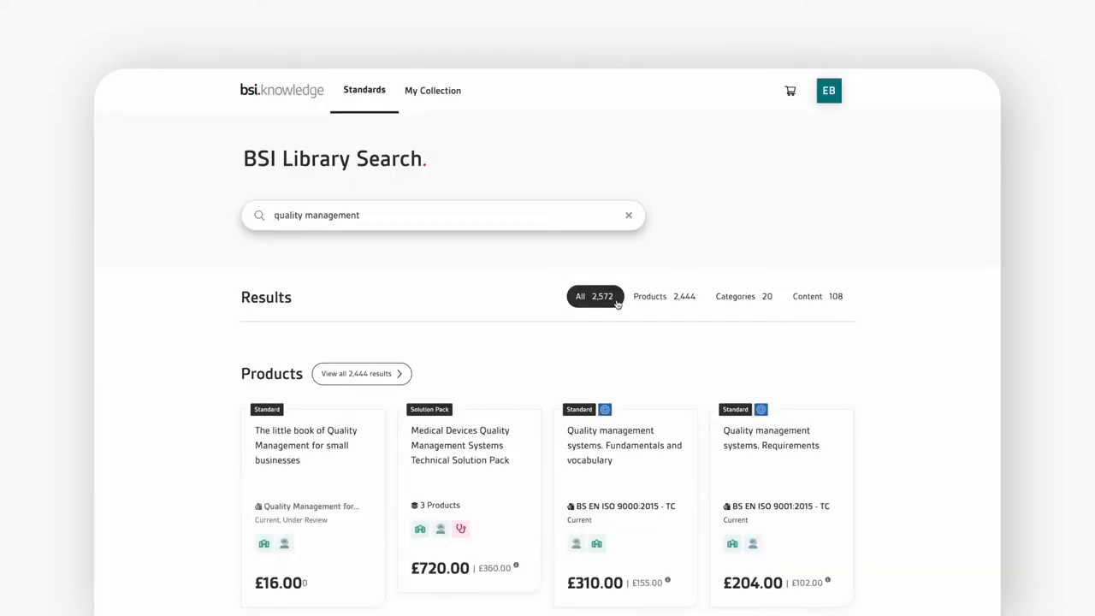
Step: Narrow results to Products of type Standard that are Designated Standards, leaving 19 current products
click(665, 296)
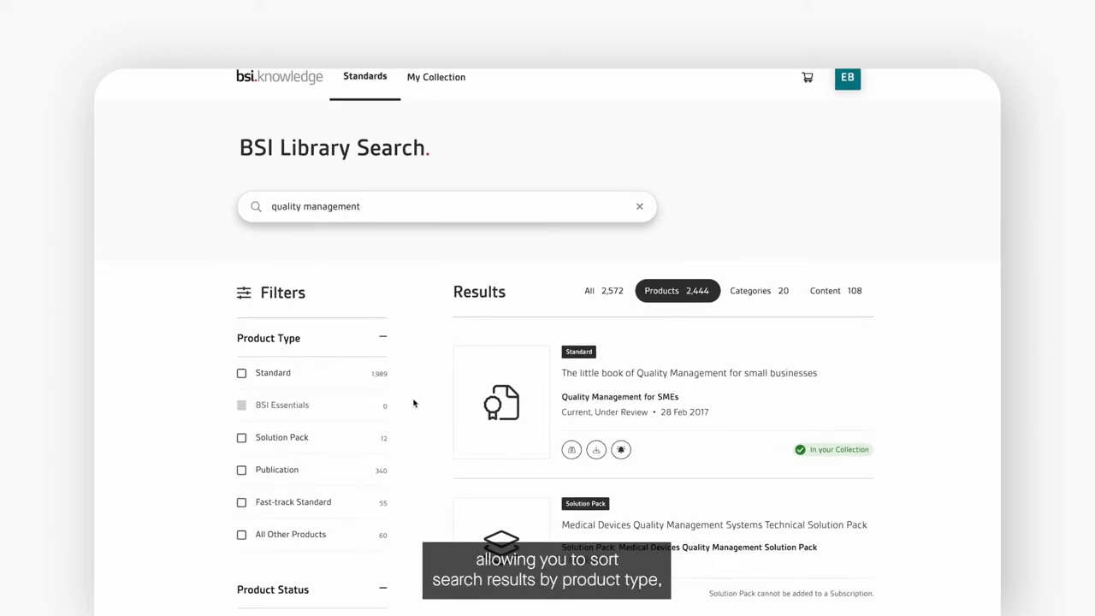
click(241, 372)
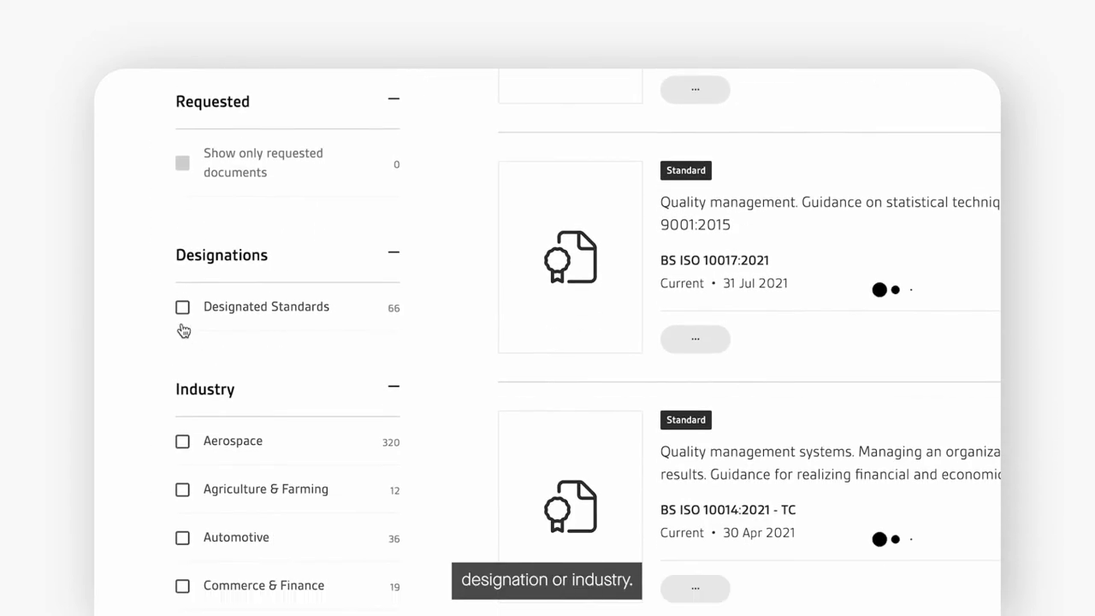
click(183, 307)
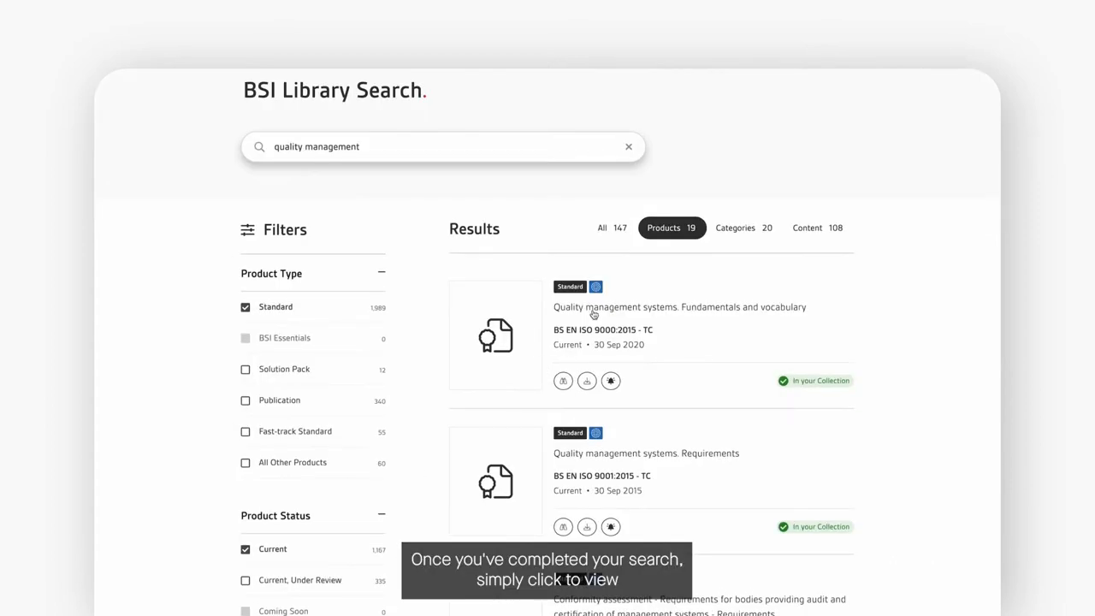
Step: View the BS EN ISO 9000:2015 - TC product page, check its Preview, and return to Overview
click(679, 306)
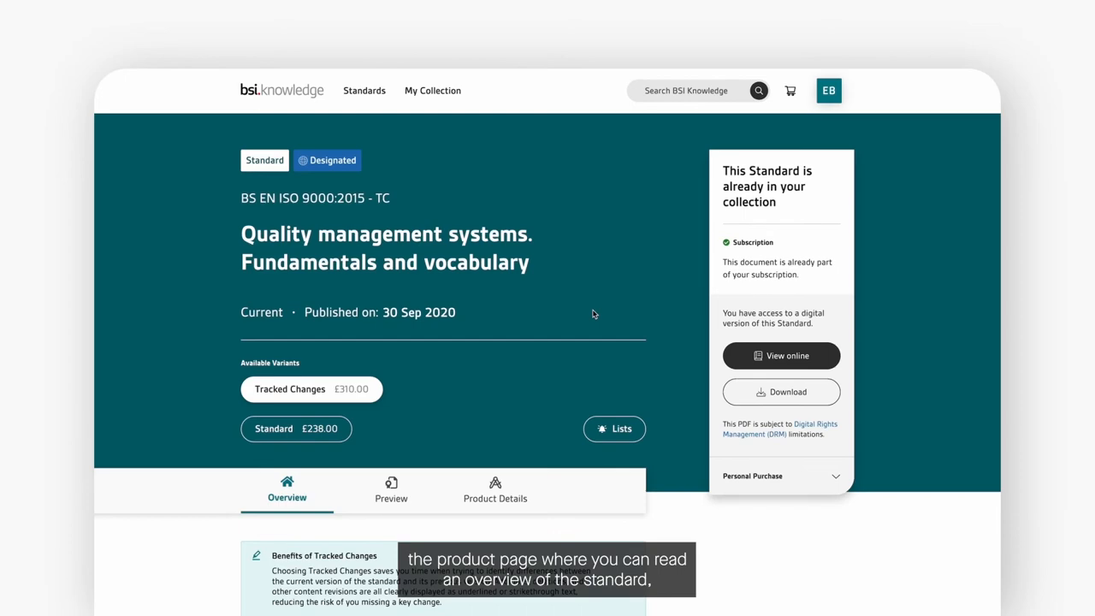
scroll(down, 3)
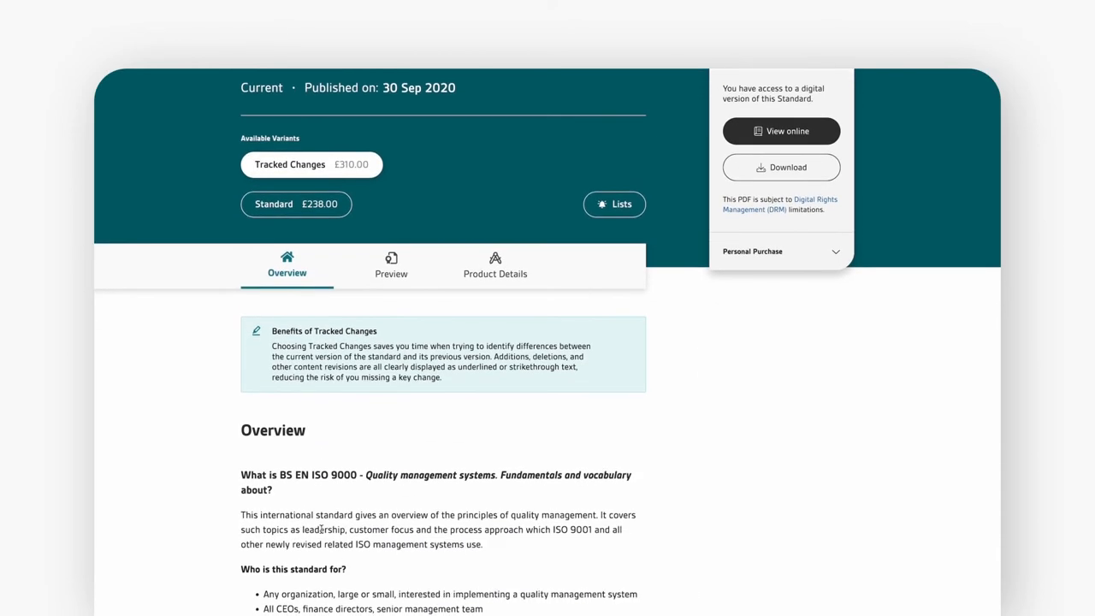
click(391, 265)
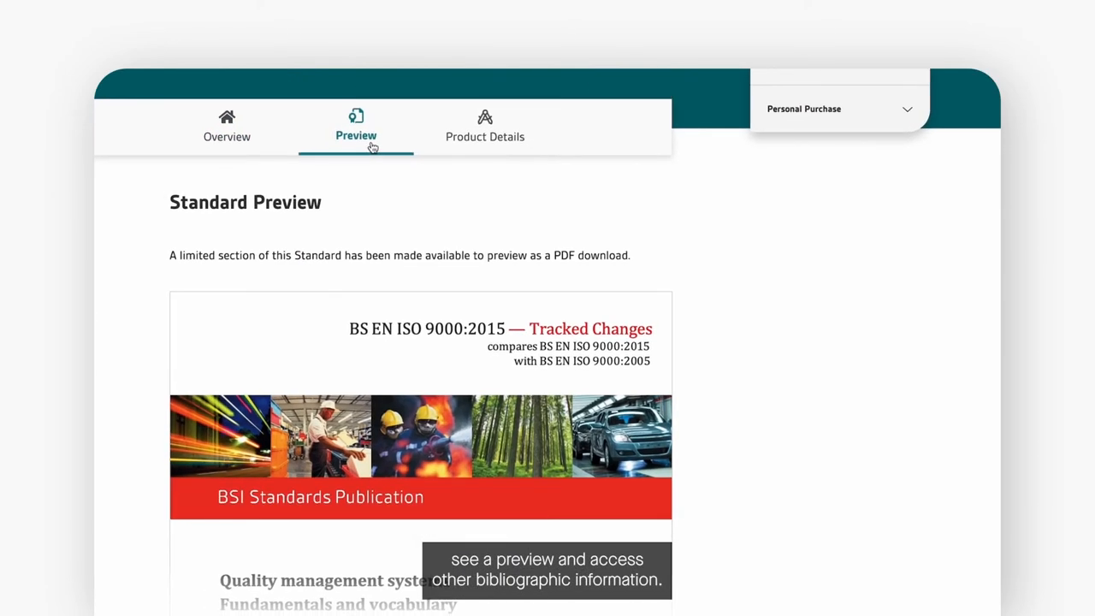
click(485, 136)
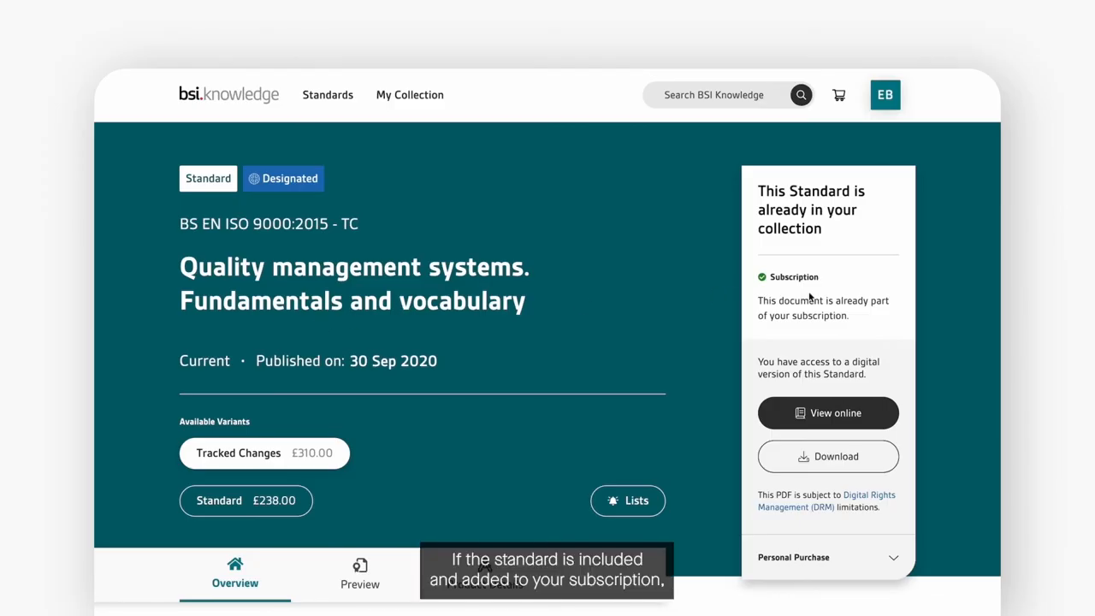
mouse_move(842, 290)
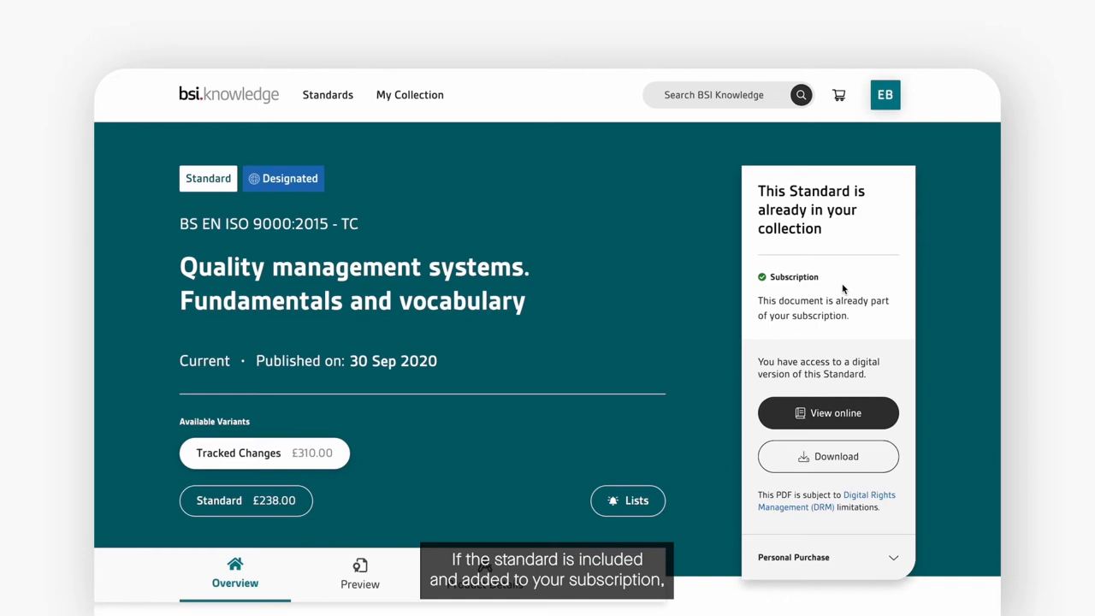
Step: Start the PDF download of BS EN ISO 9000:2015 - TC from the subscription panel
scroll(down, 3)
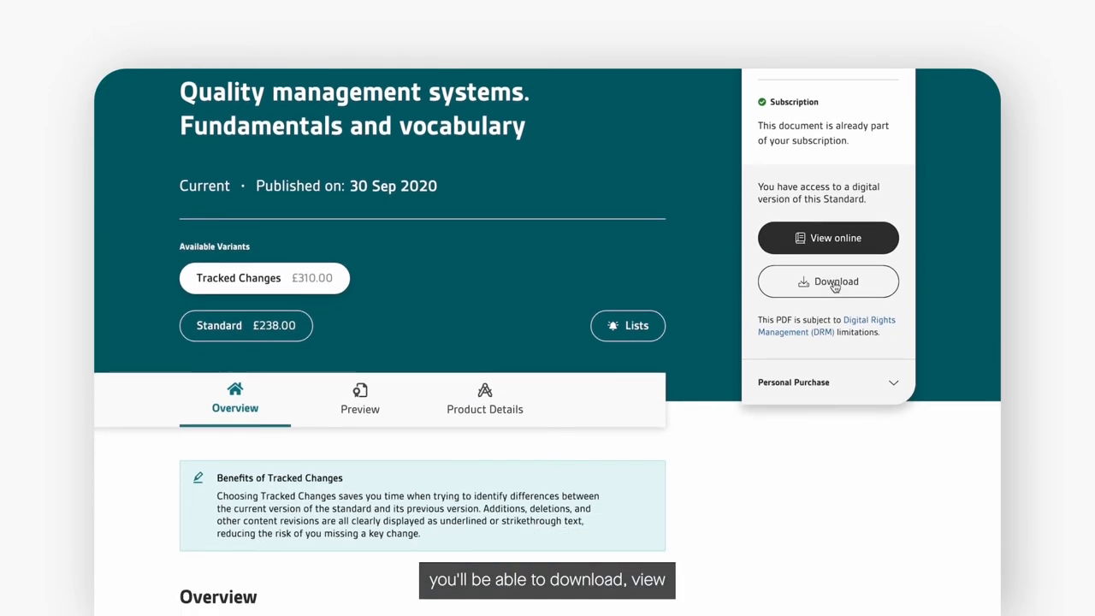
click(828, 281)
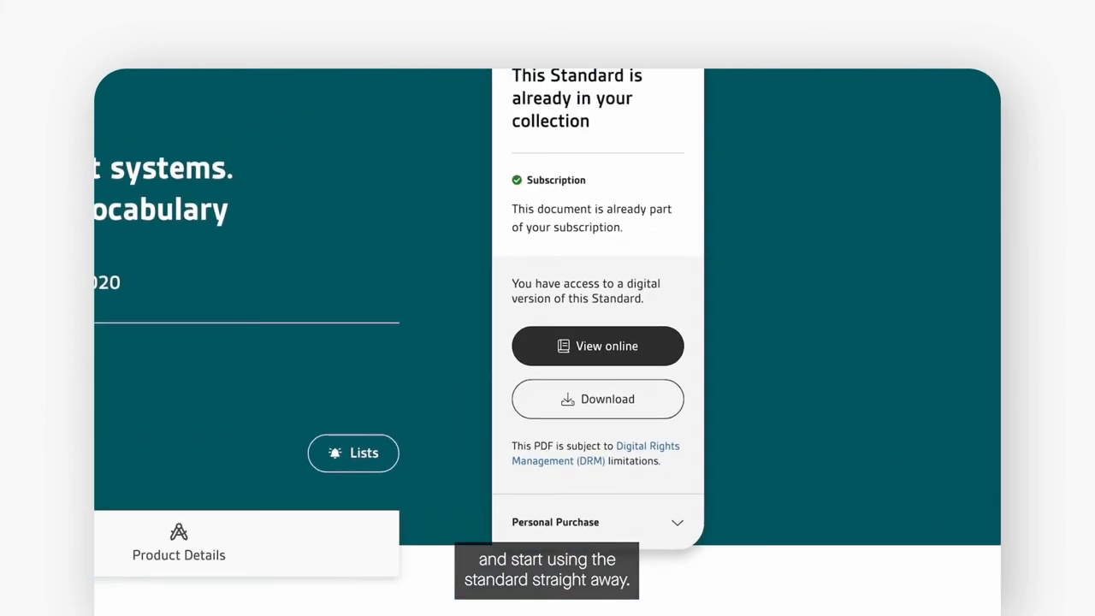
click(598, 399)
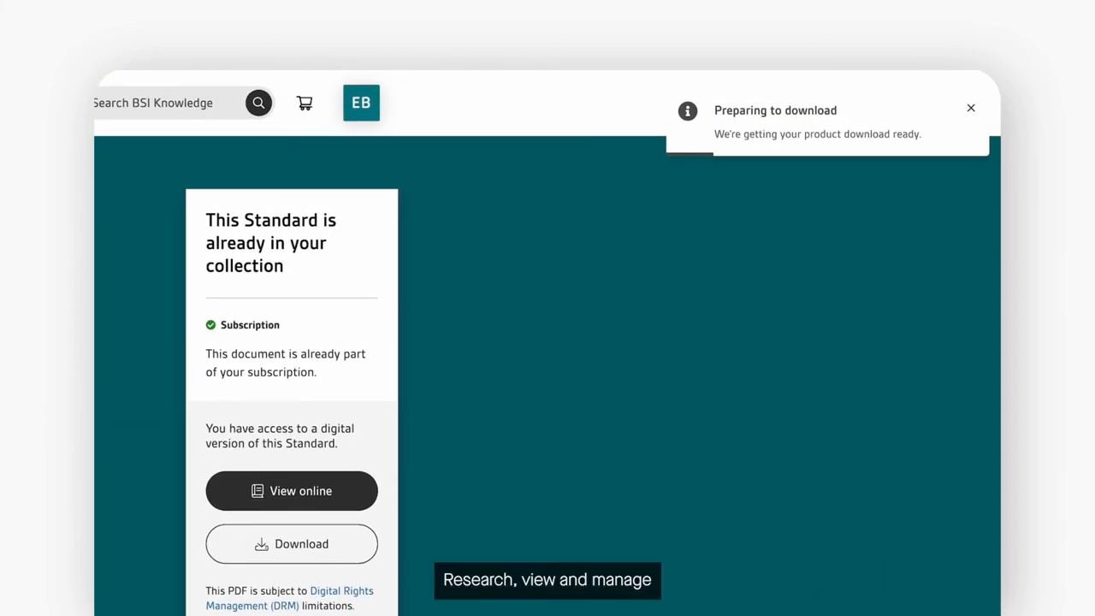